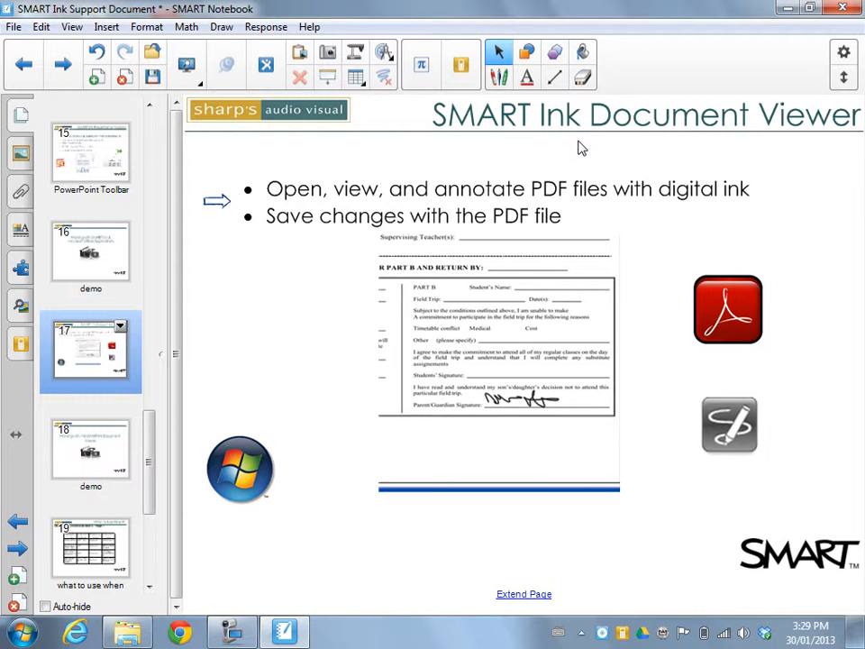
mouse_move(744, 318)
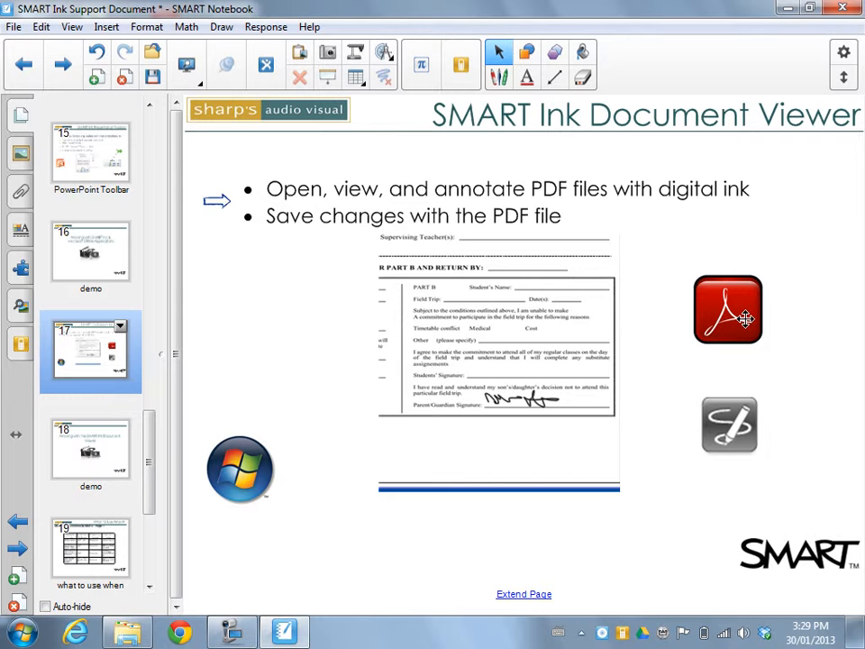
mouse_move(839, 327)
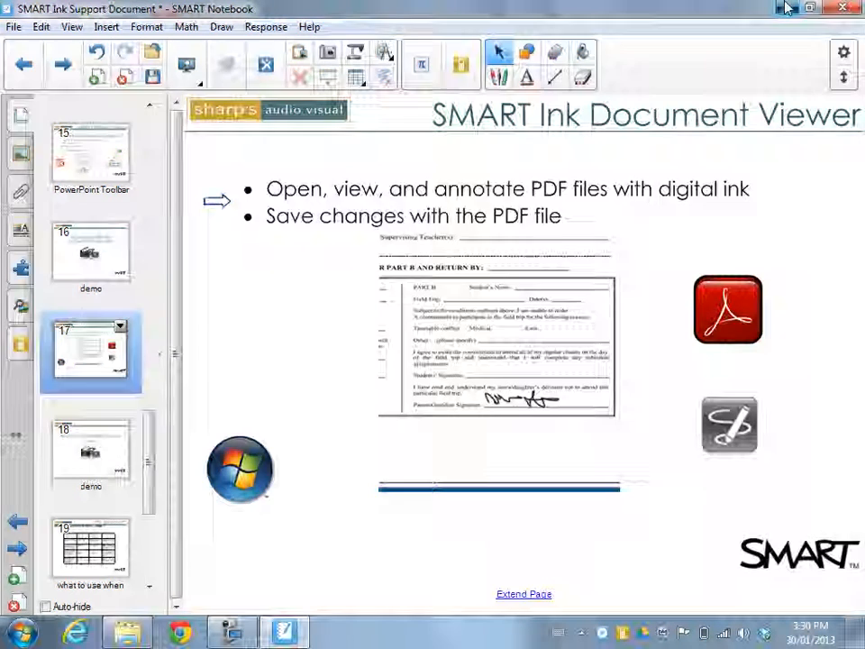
Minimize Notebook, view the Unit 1 Checklist PDF in Adobe Reader, then close it.
left_click(787, 8)
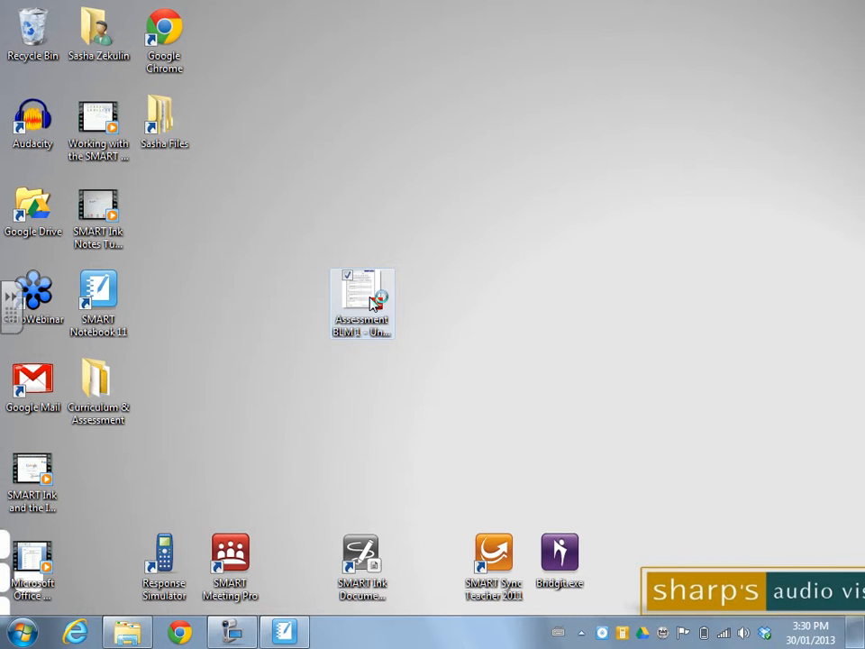
double_click(362, 302)
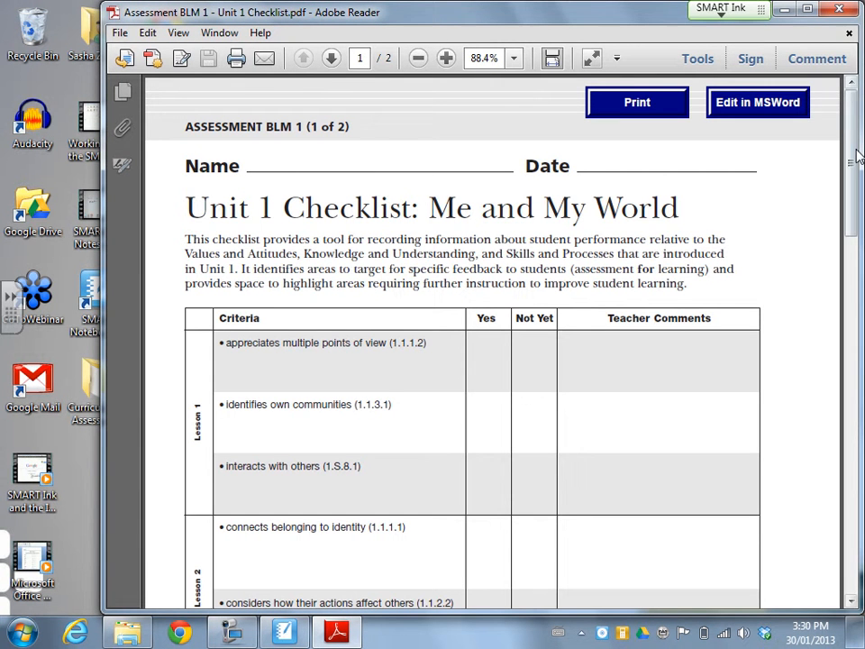
left_click(721, 9)
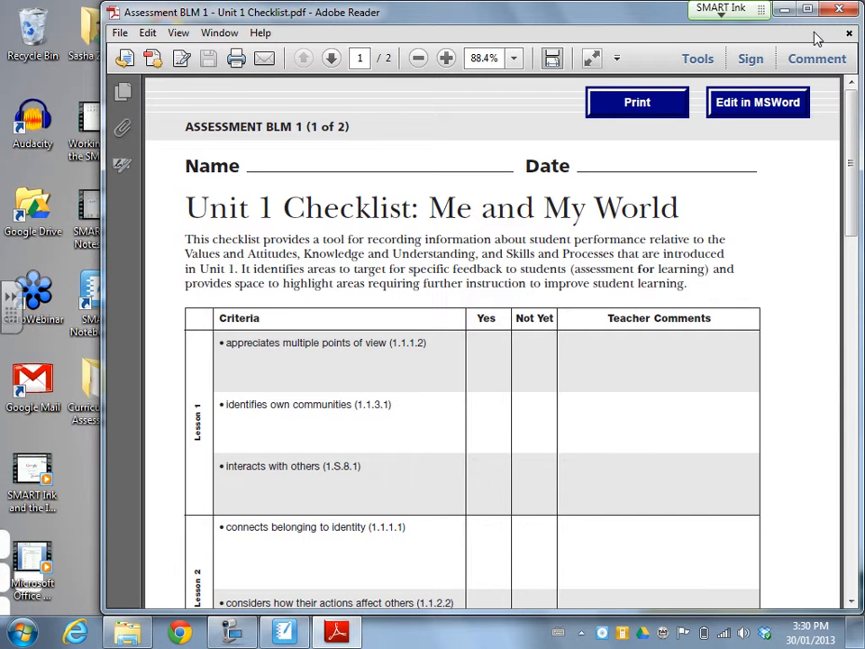
mouse_move(847, 9)
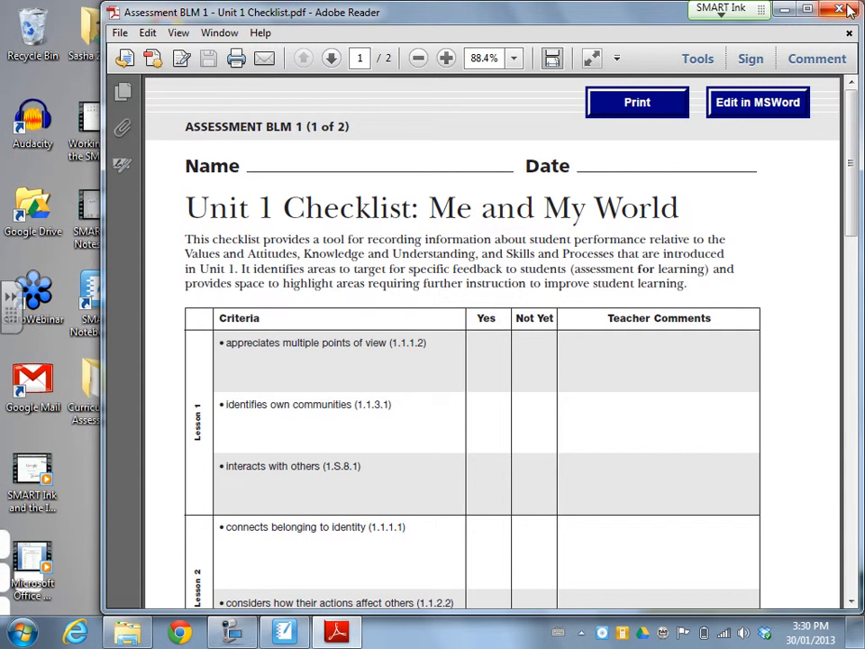
mouse_move(848, 10)
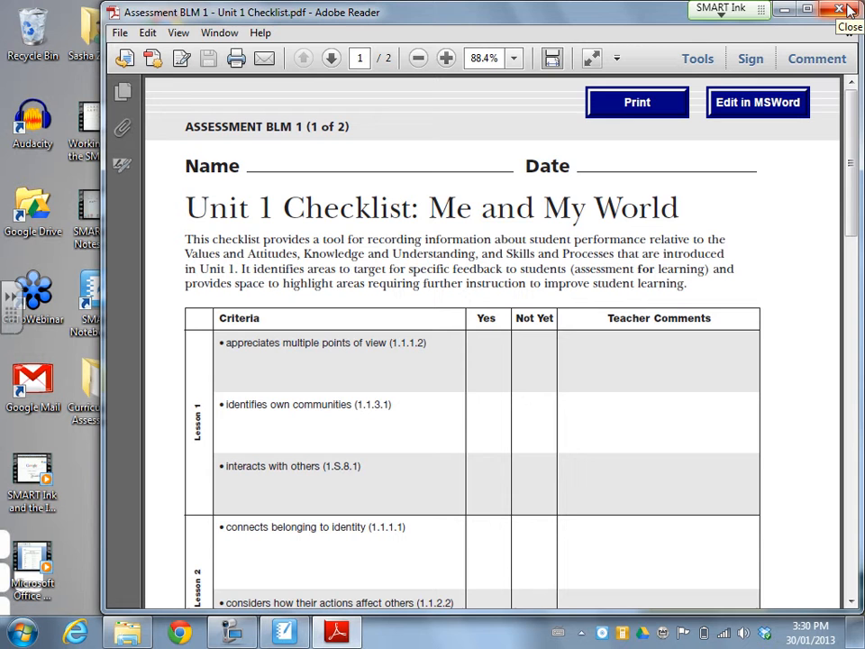
left_click(842, 11)
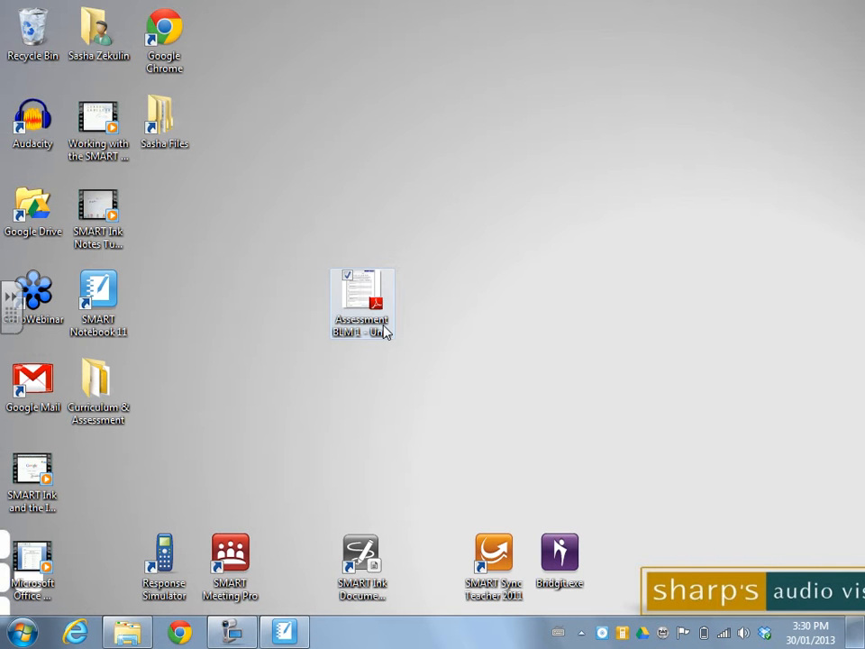
mouse_move(361, 290)
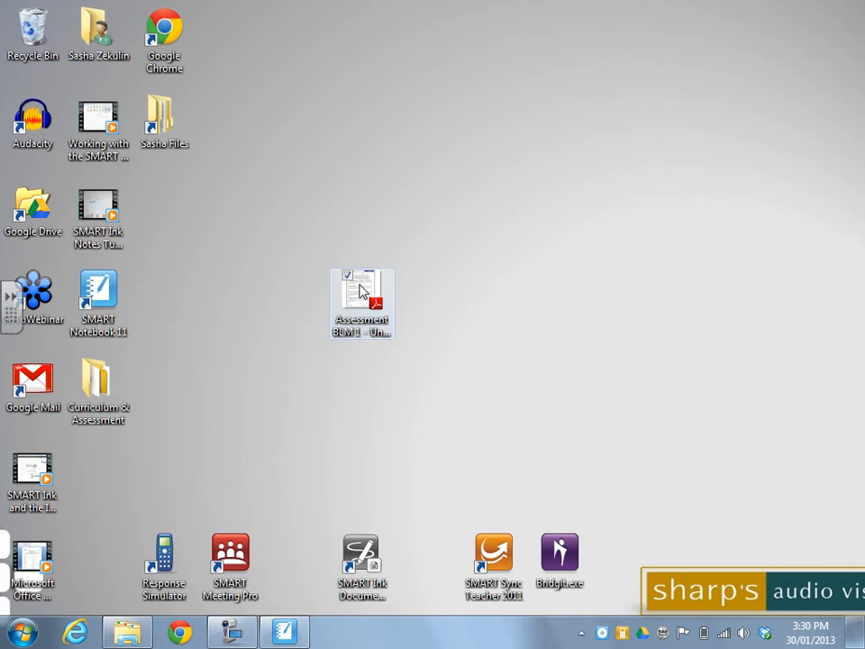
Open the Unit 1 Checklist PDF with SMART Ink Document Viewer from its context menu.
right_click(361, 289)
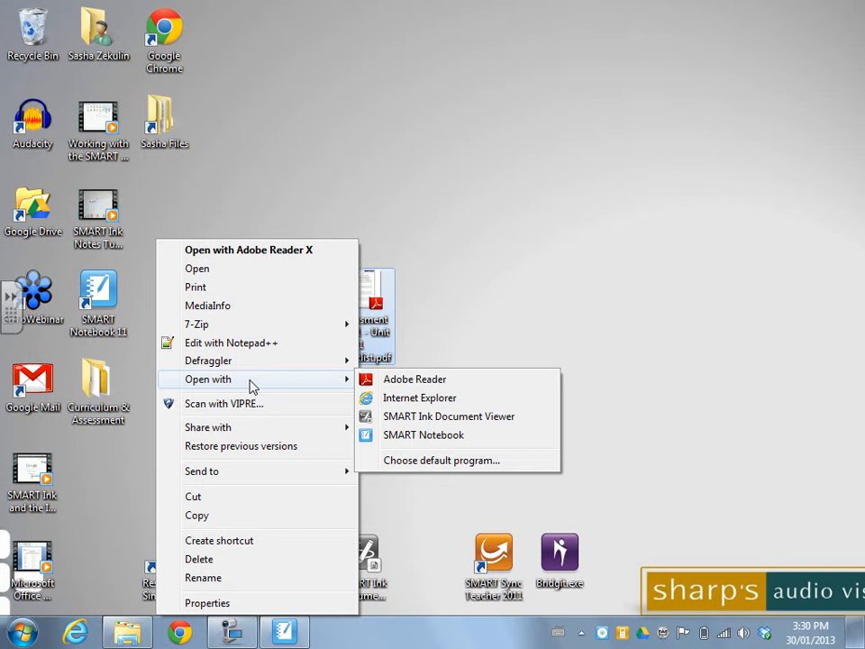
mouse_move(448, 416)
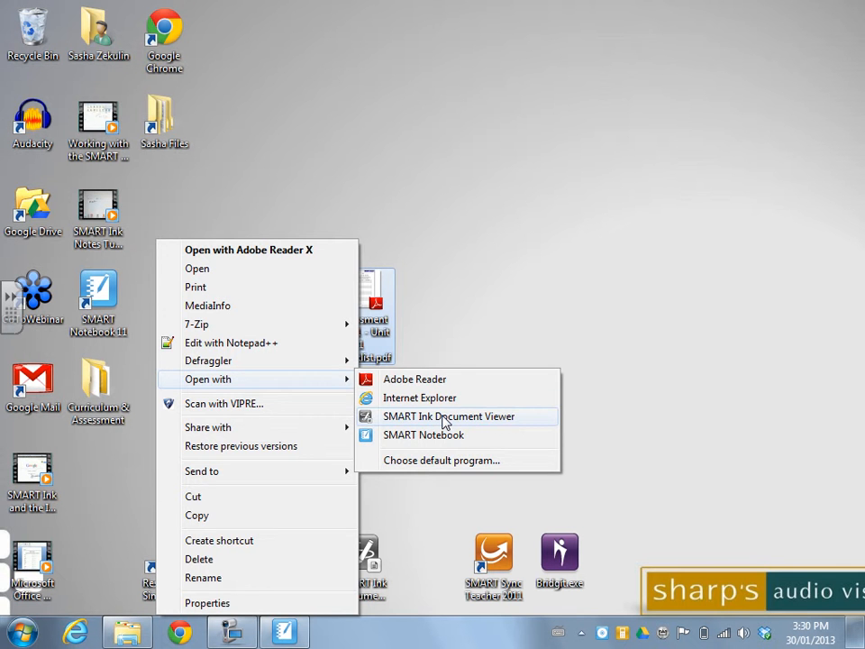
left_click(442, 421)
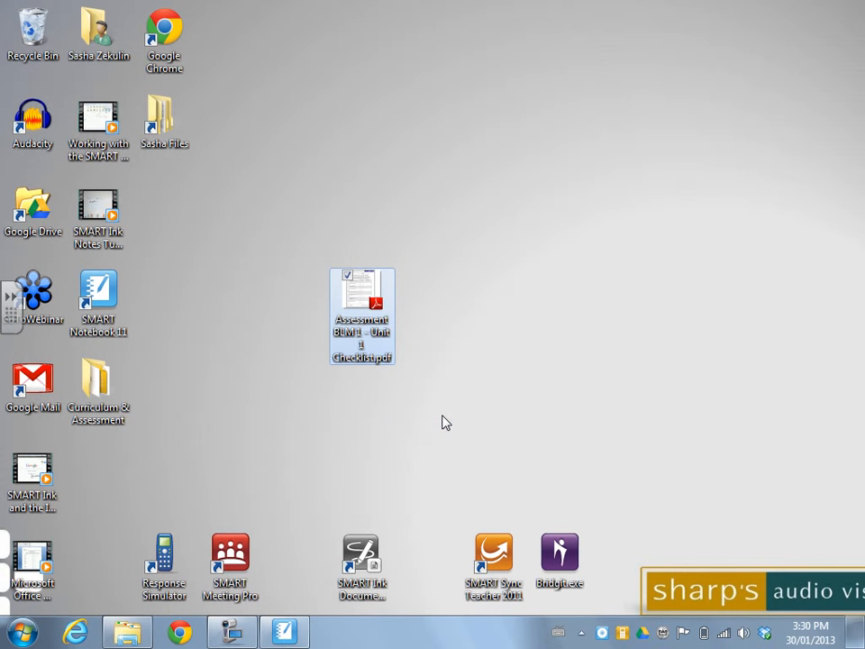
Mark the checklist in blue ink with a circled criterion, a Yes tick and a comment.
double_click(362, 315)
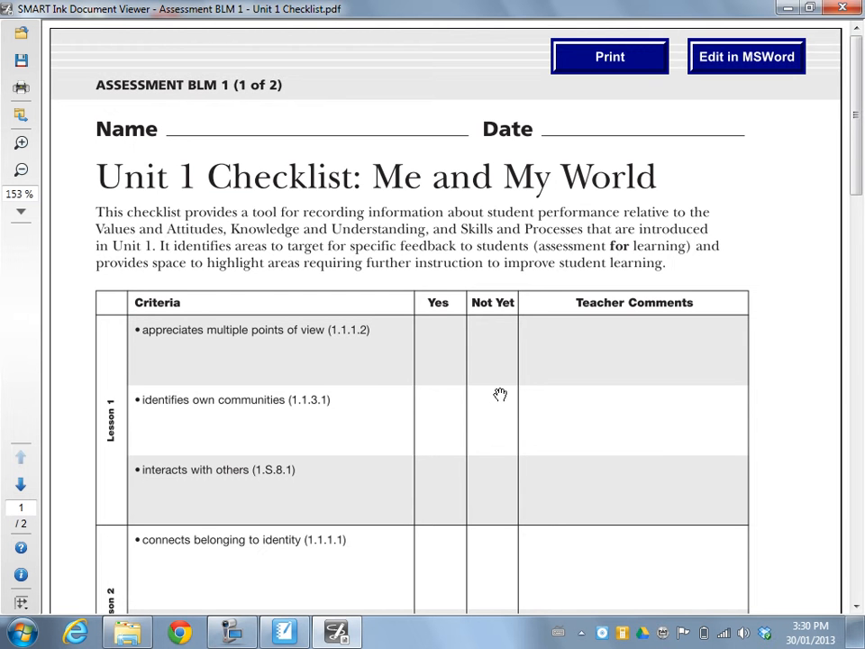
mouse_move(463, 449)
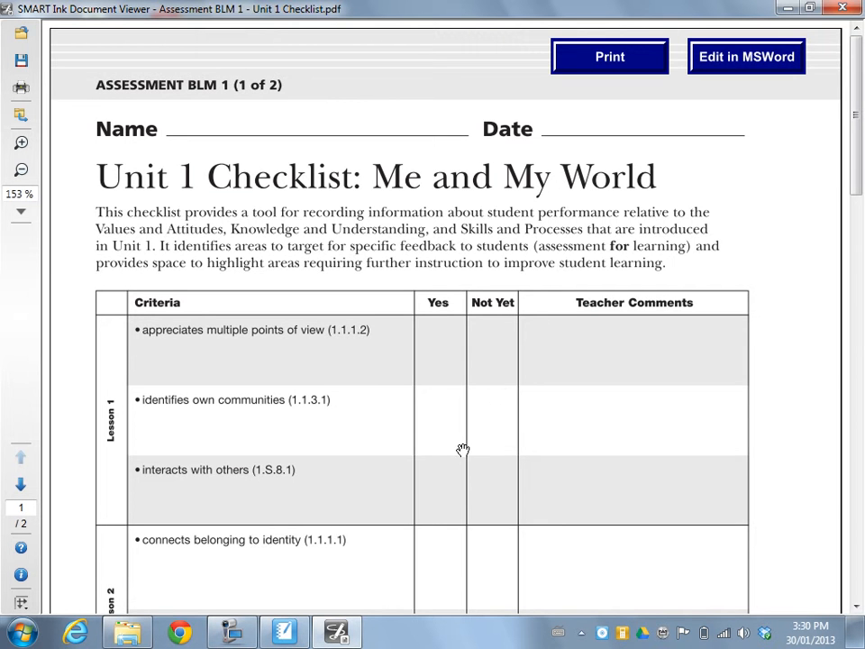
mouse_move(258, 325)
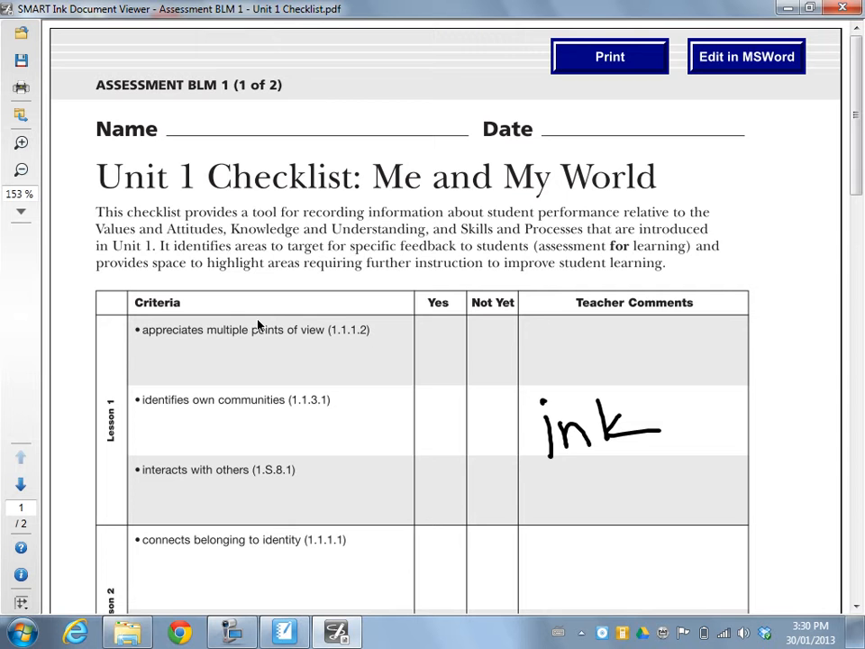
scroll("down", 3)
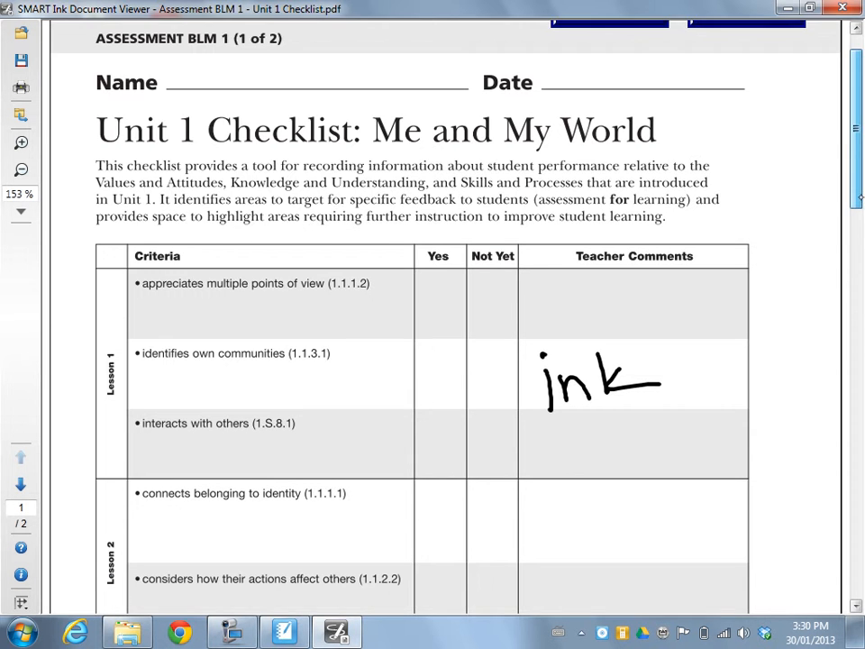
scroll("down", 3)
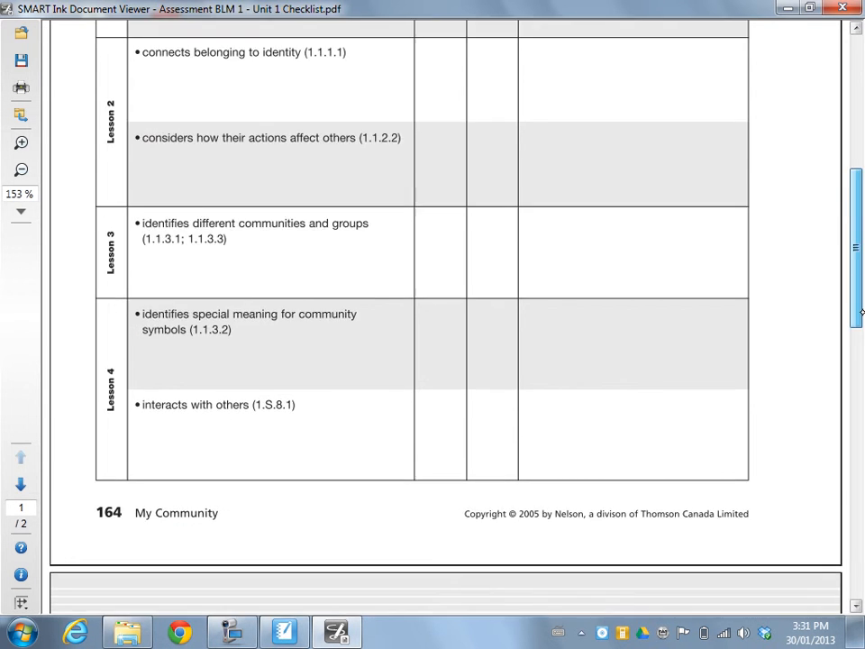
scroll("up", 3)
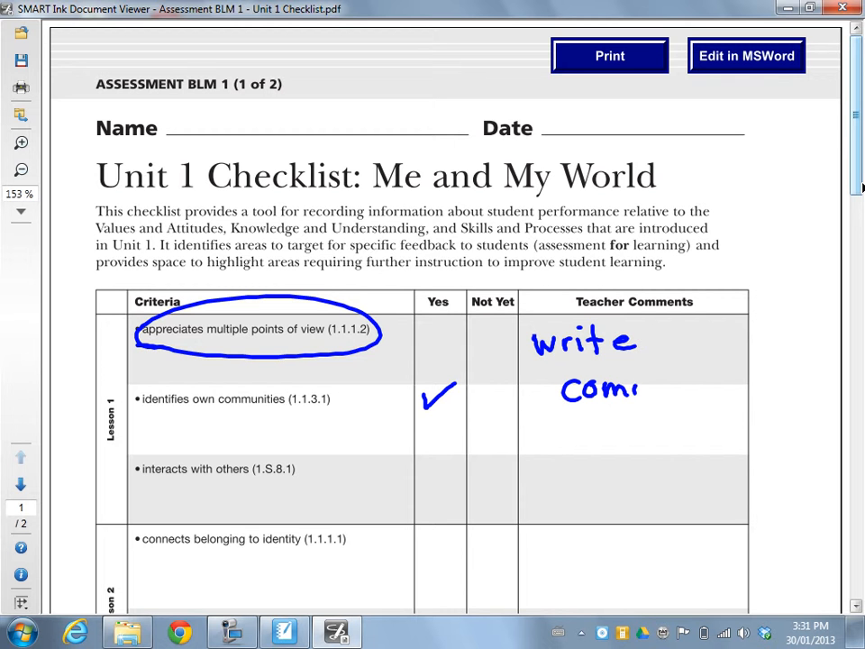
left_click_drag(630, 390, 721, 390)
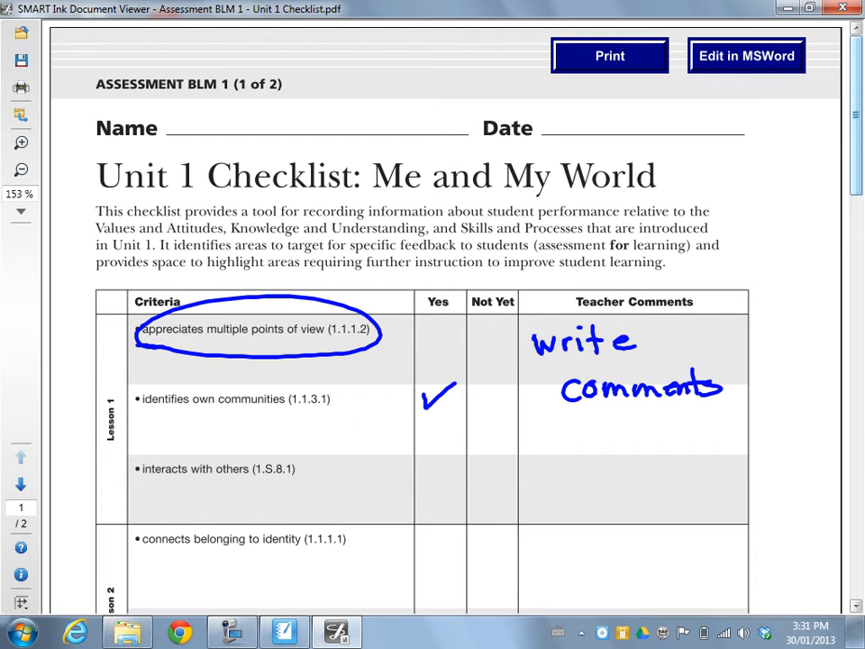
scroll("down", 3)
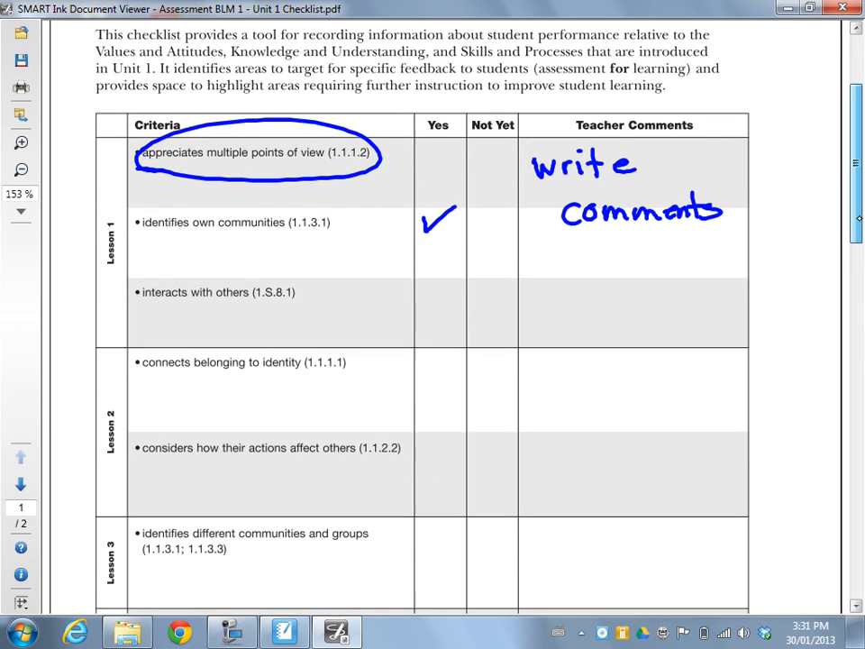
scroll("up", 3)
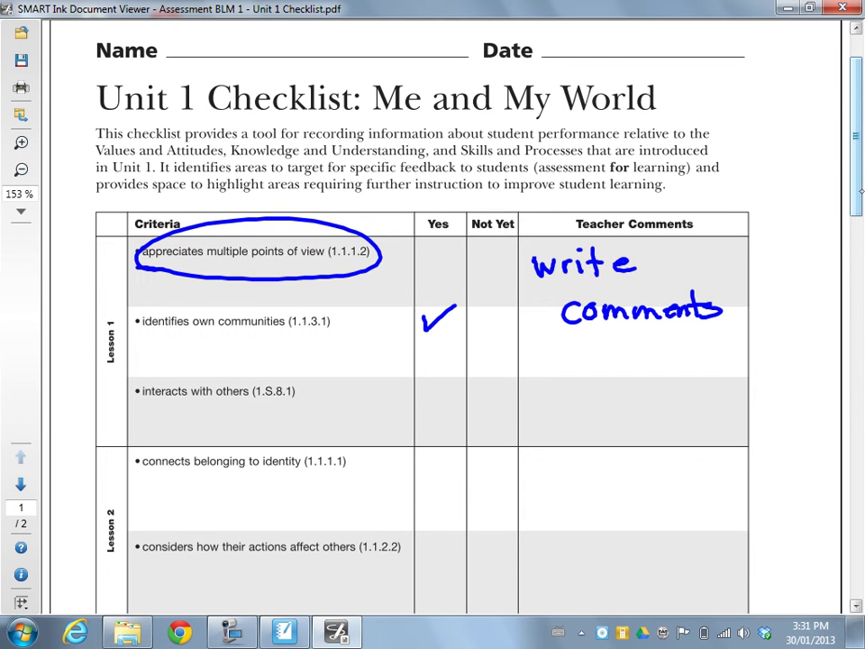
scroll("down", 3)
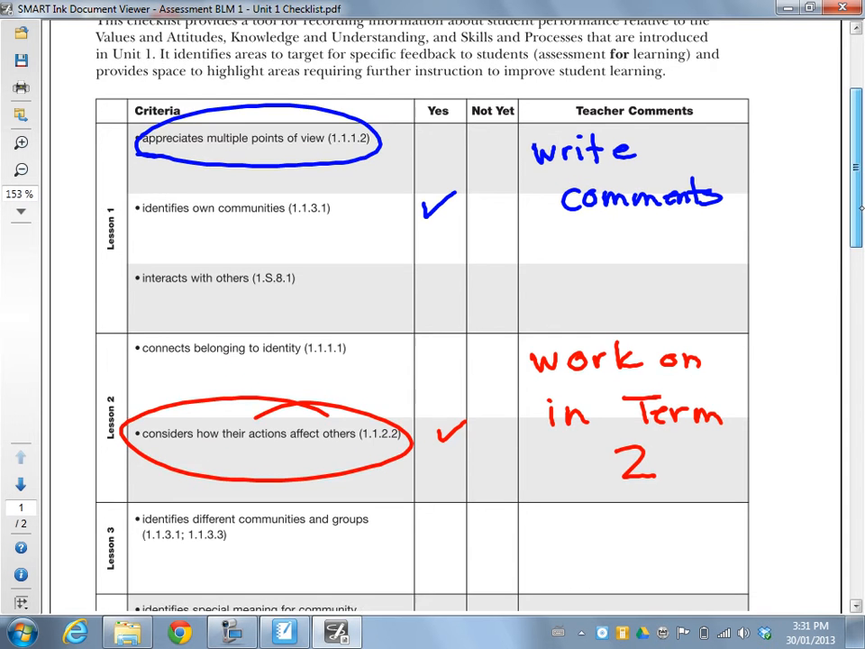
scroll("up", 3)
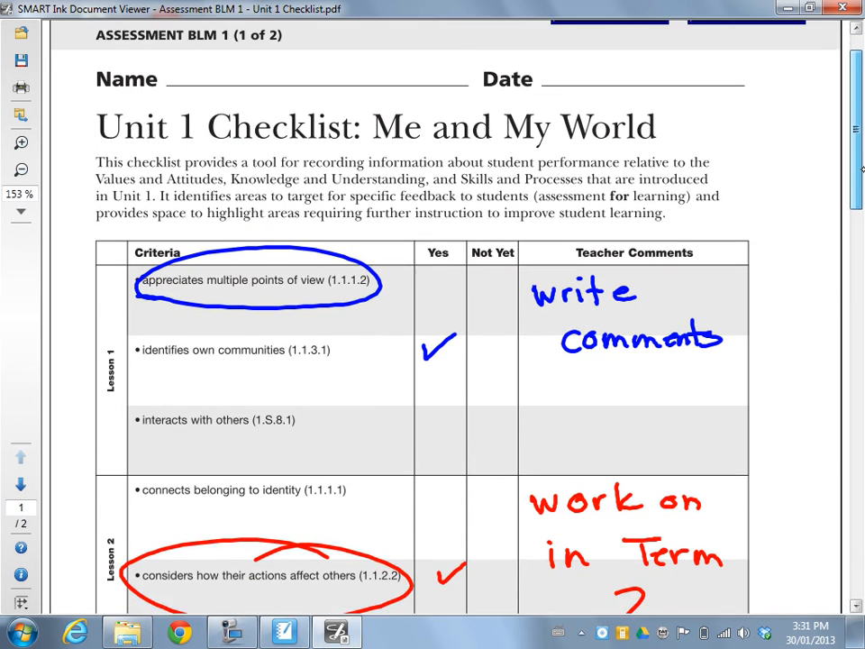
scroll("down", 3)
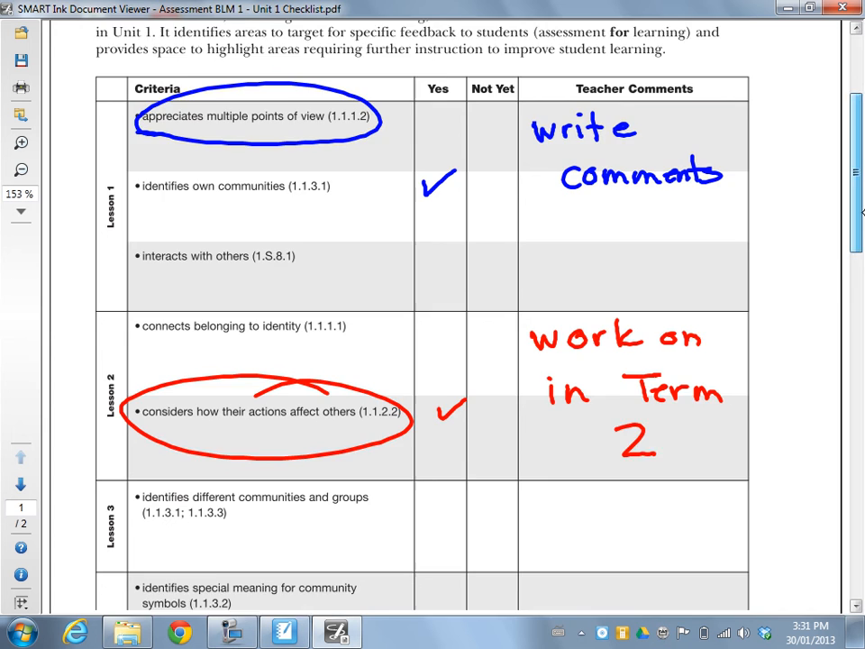
scroll("down", 3)
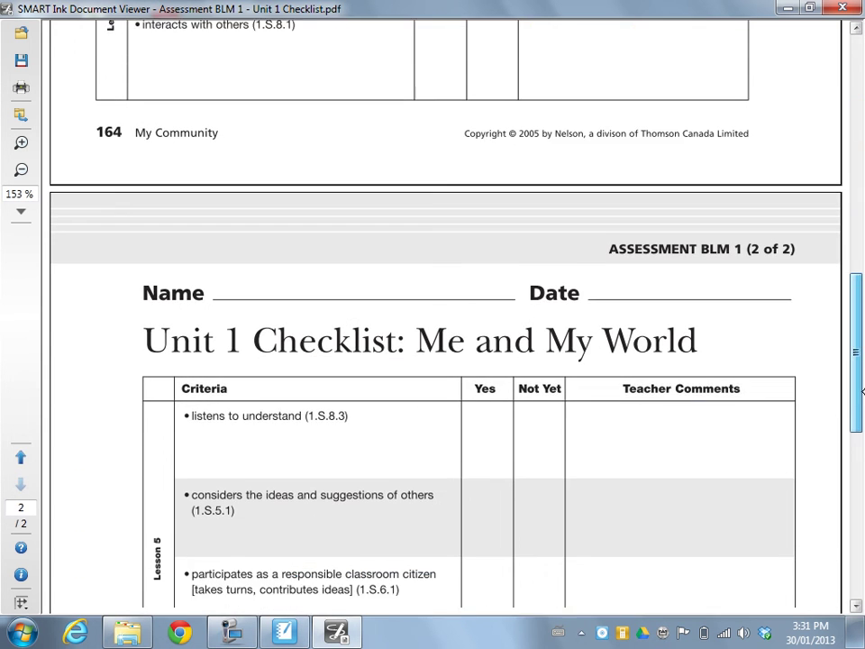
scroll("up", 3)
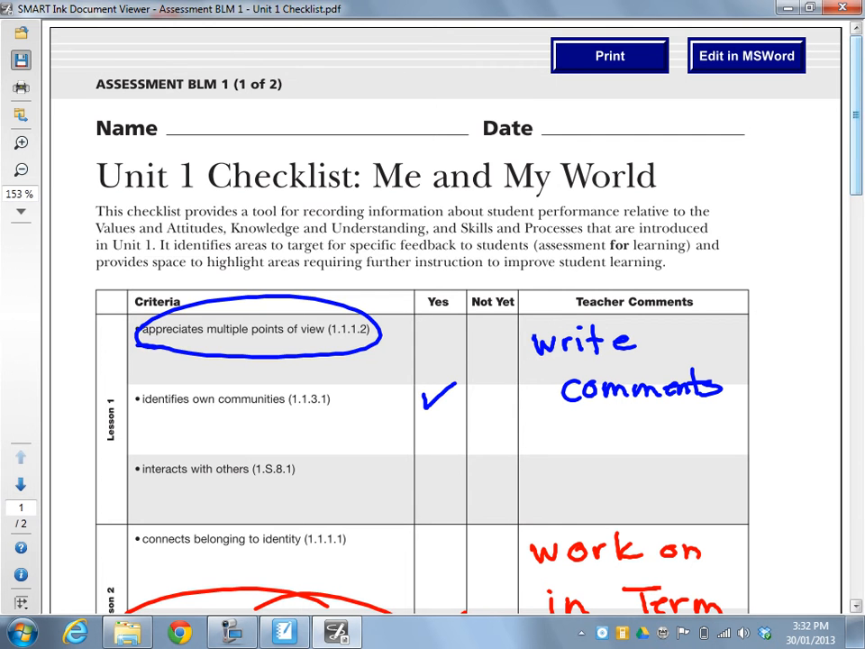
Save the annotated checklist as PDF 'Unit 1 Checklist Class Review January 2013'.
left_click(20, 60)
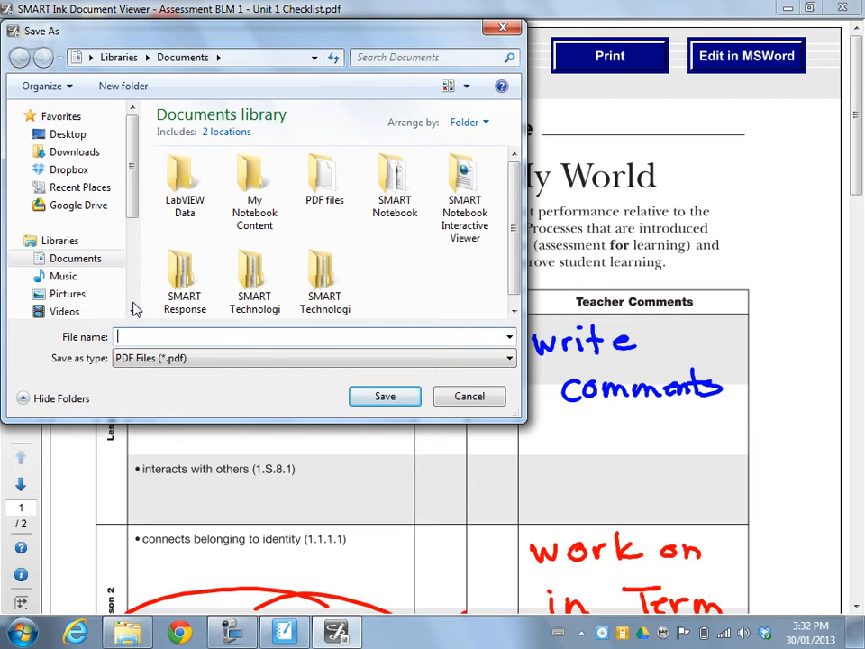
type("Unit 1 Chec")
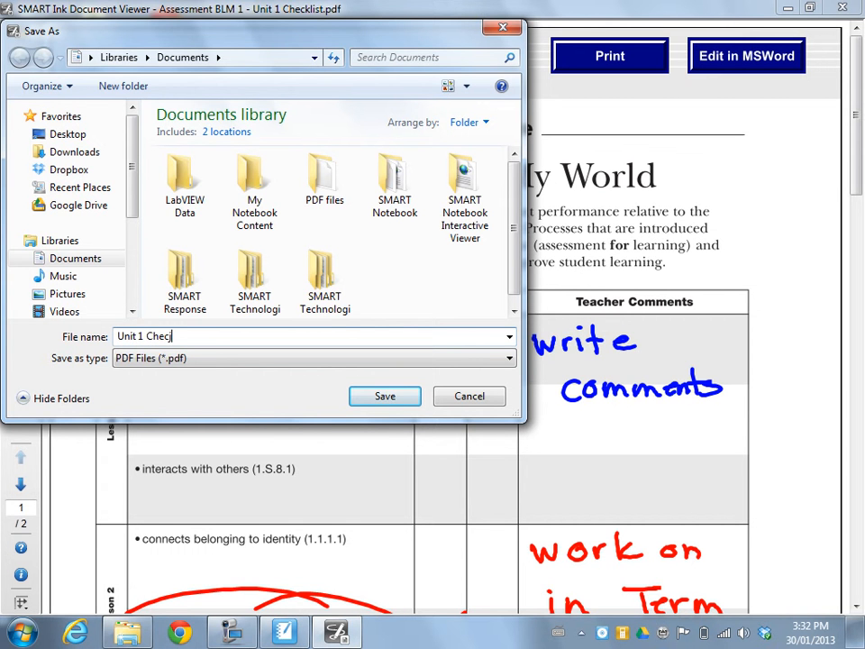
type("klist Cl")
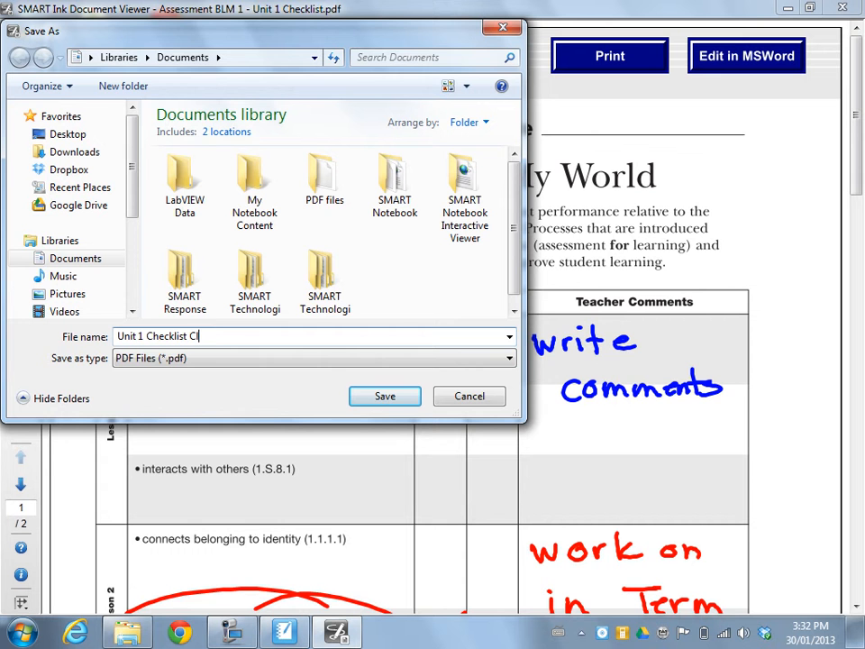
type("ass Review January")
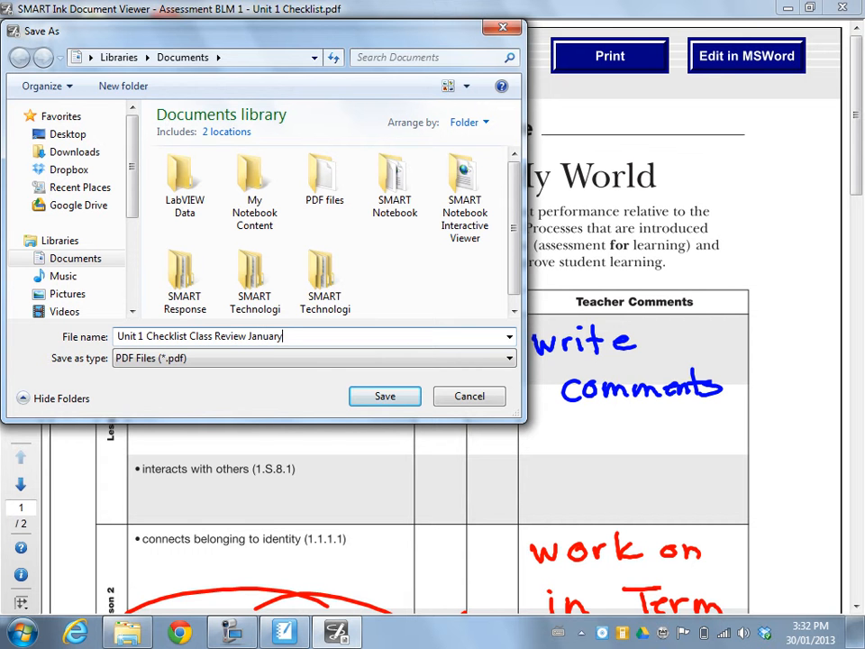
type("2013")
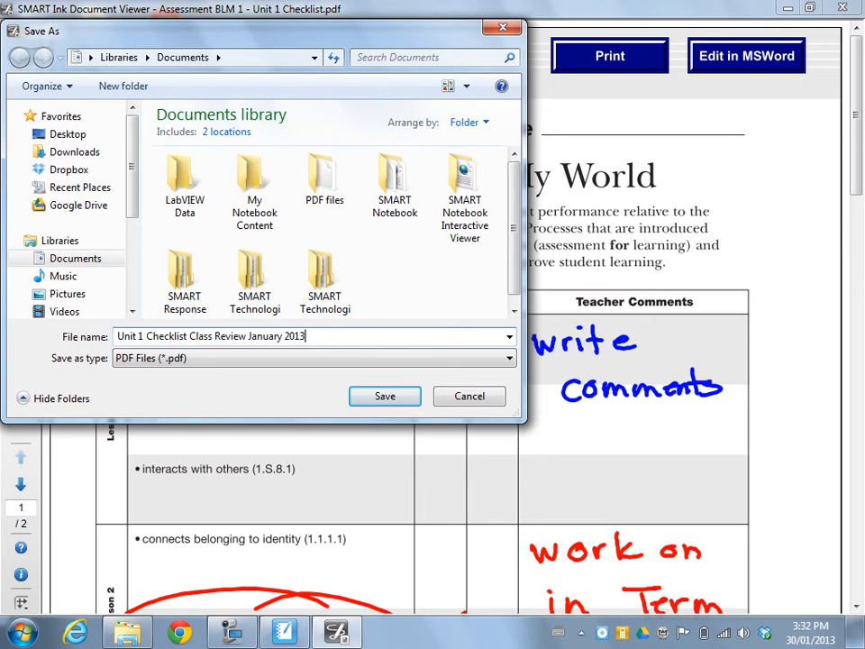
left_click(384, 396)
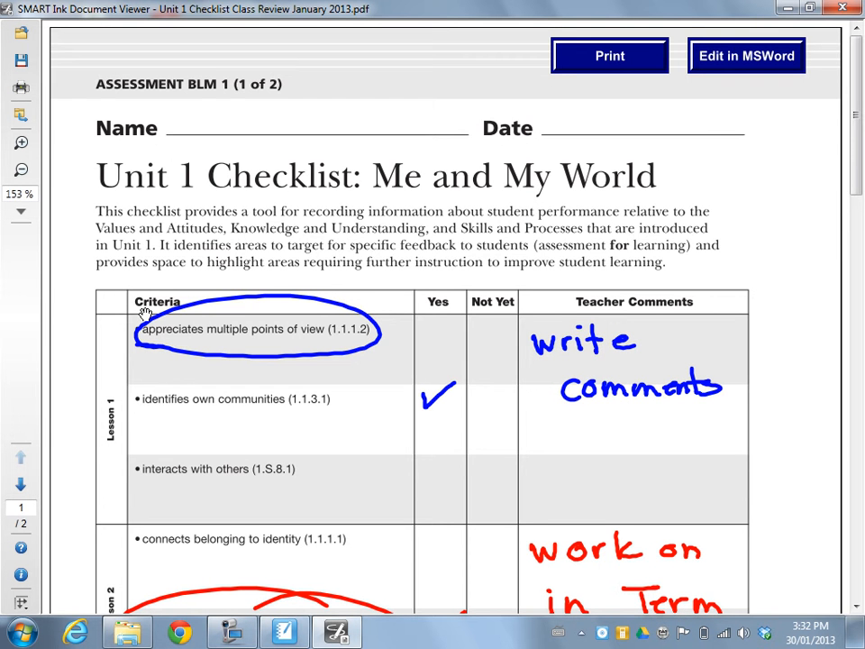
mouse_move(369, 383)
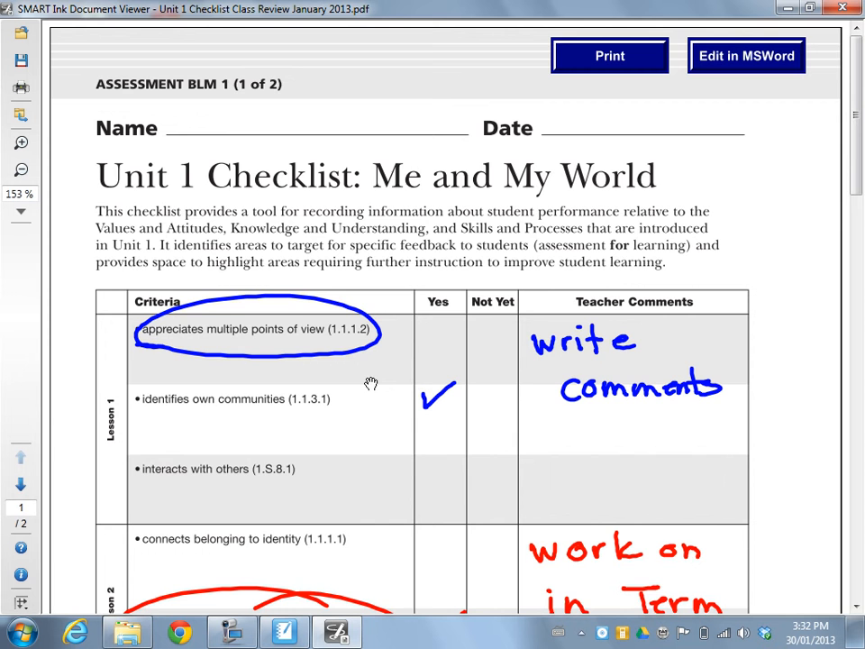
scroll("down", 3)
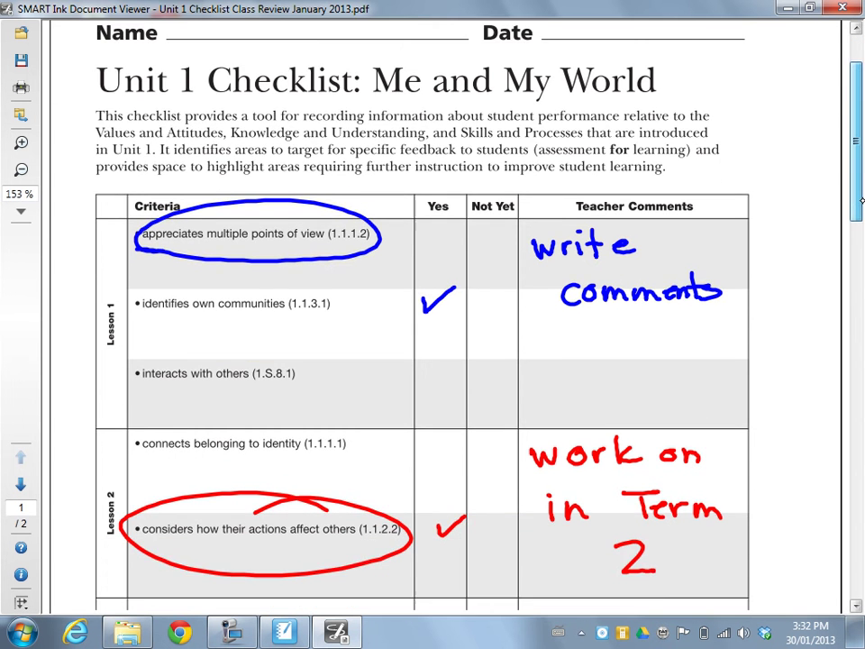
scroll("down", 3)
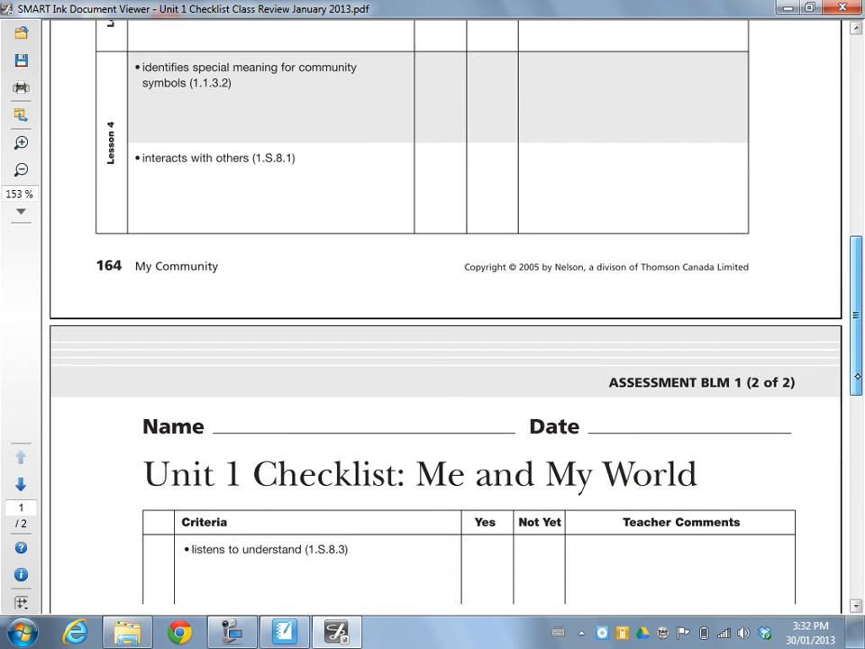
scroll("down", 3)
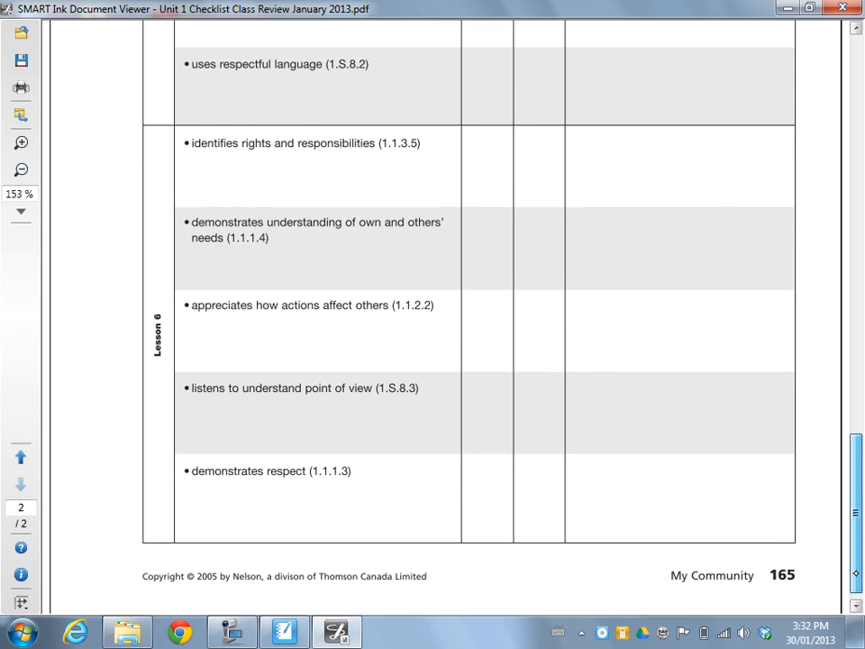
scroll("up", 3)
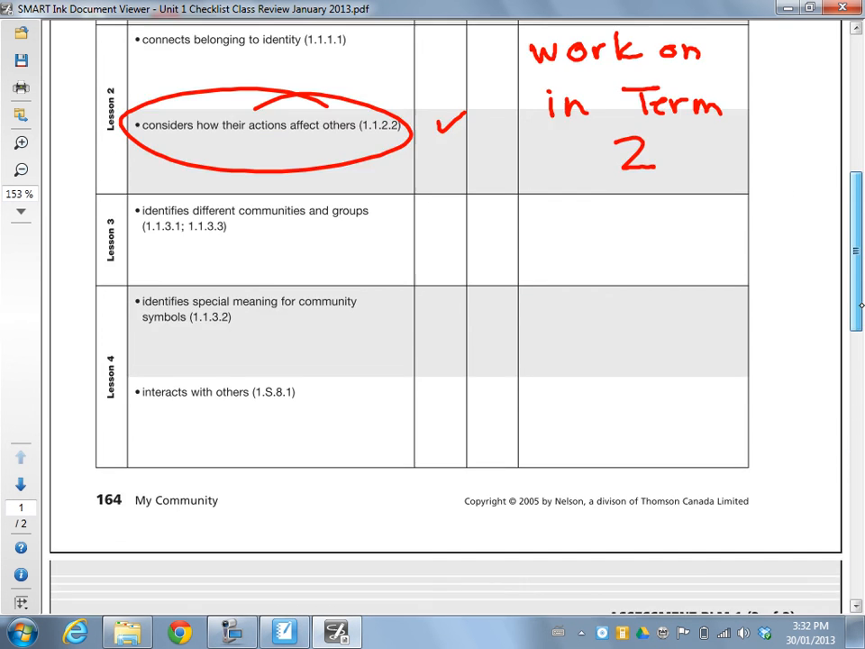
scroll("up", 3)
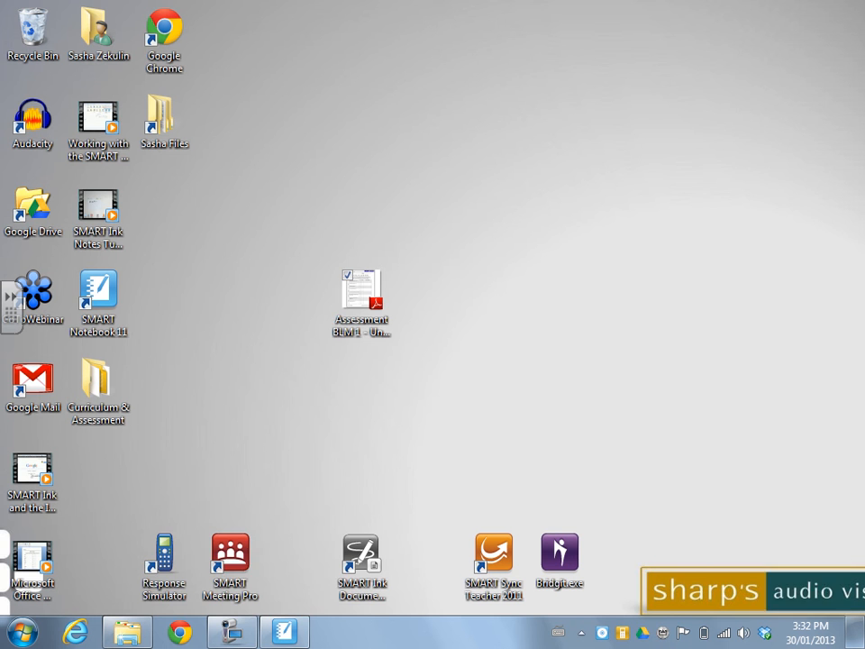
right_click(361, 302)
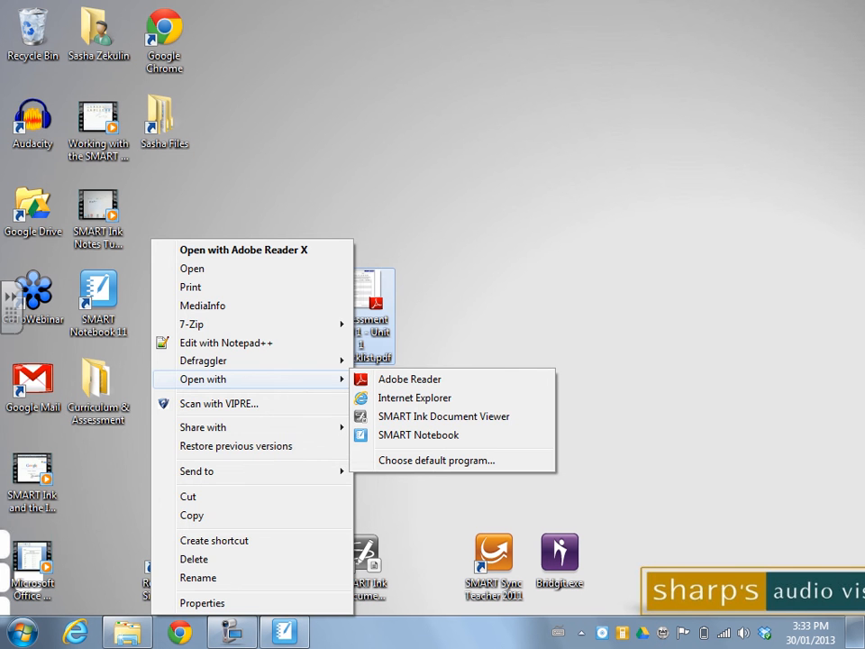
left_click(22, 631)
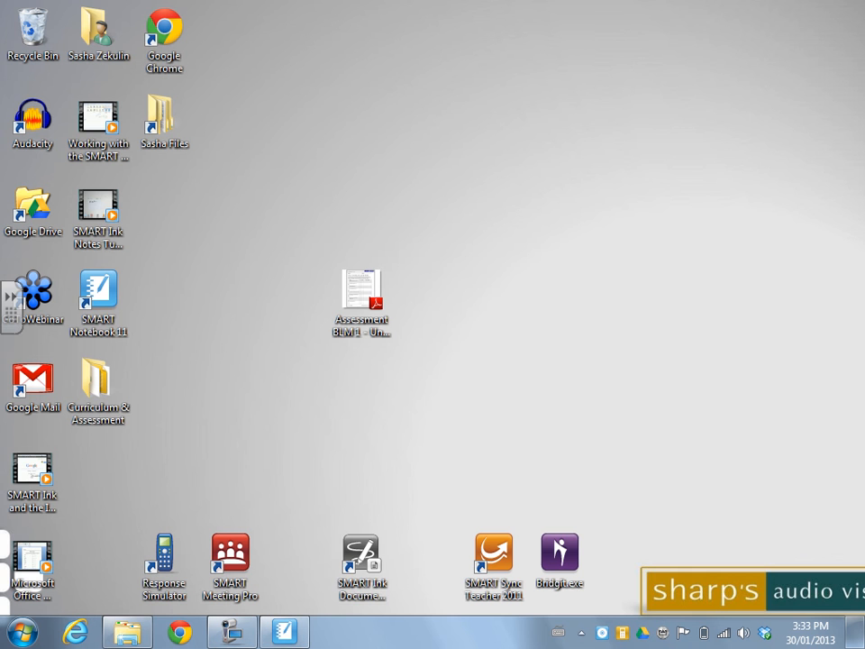
left_click_drag(360, 559, 494, 397)
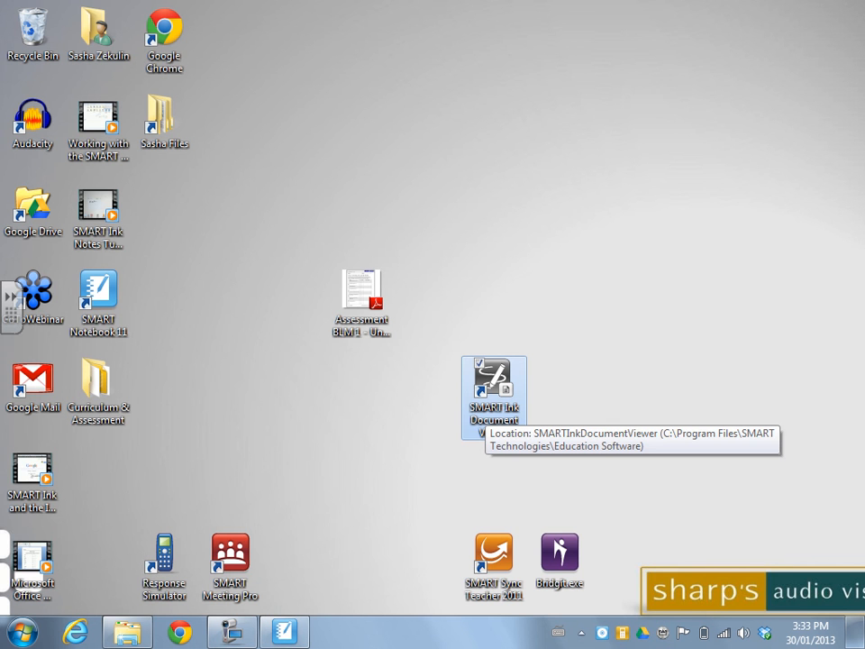
left_click_drag(494, 396, 361, 572)
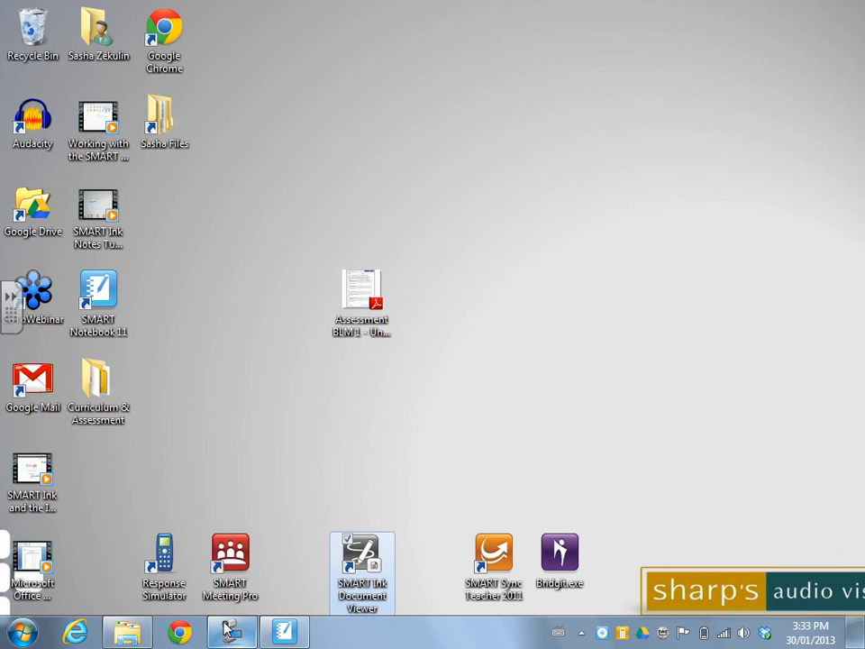
left_click(230, 631)
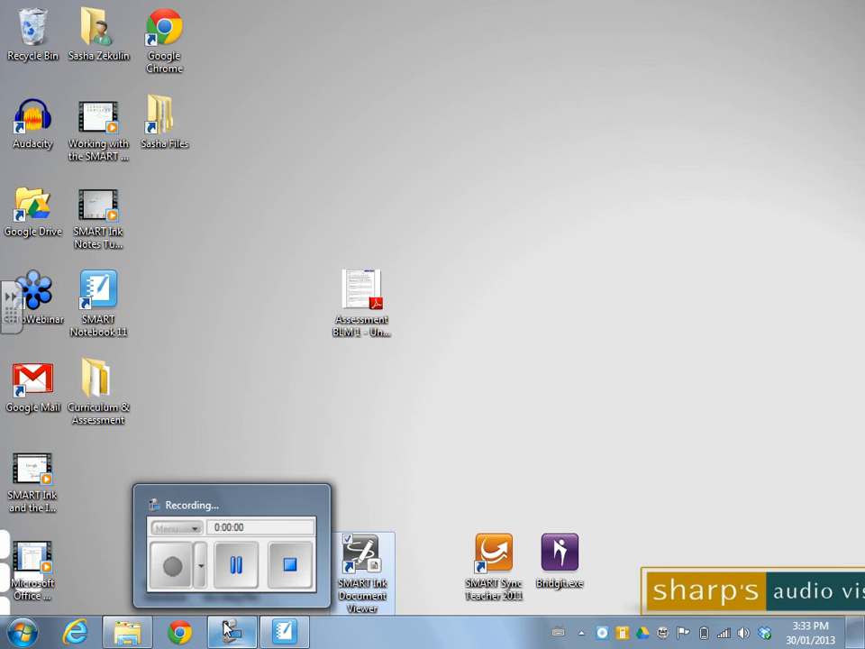